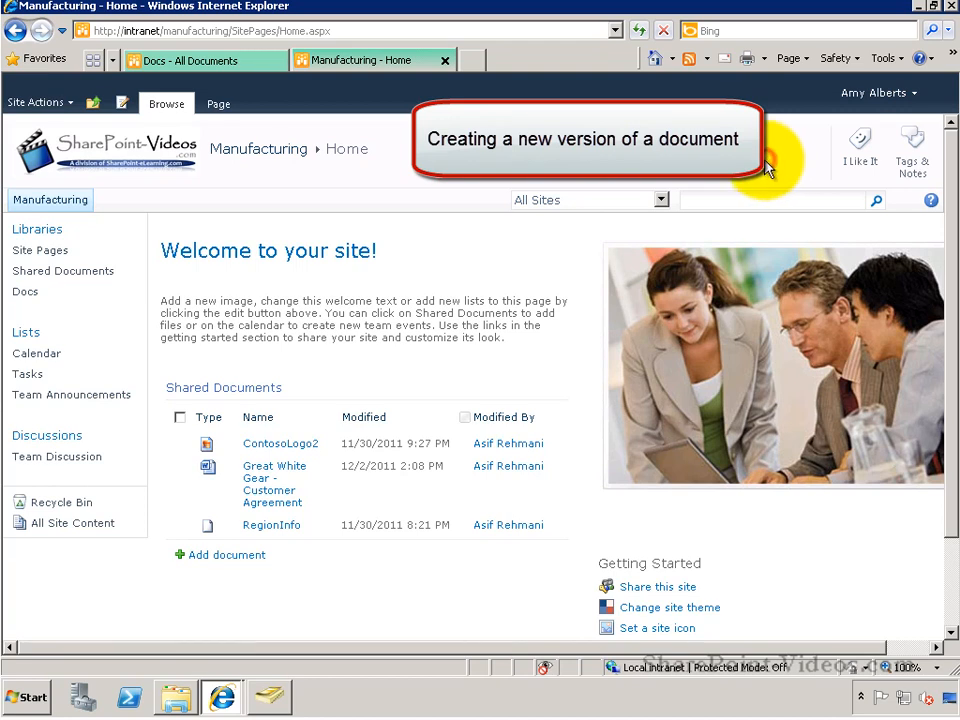
{"action": "mouse_move", "coordinate": [125, 280]}
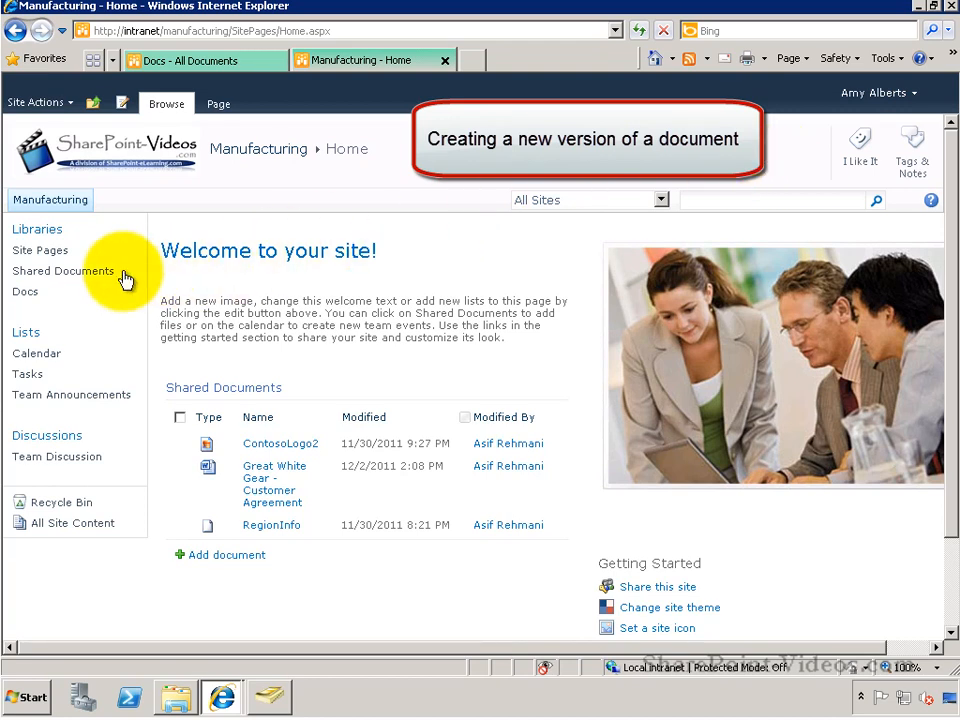
Step: Open the Shared Documents library from the Quick Launch Libraries list
{"action": "left_click", "coordinate": [63, 271]}
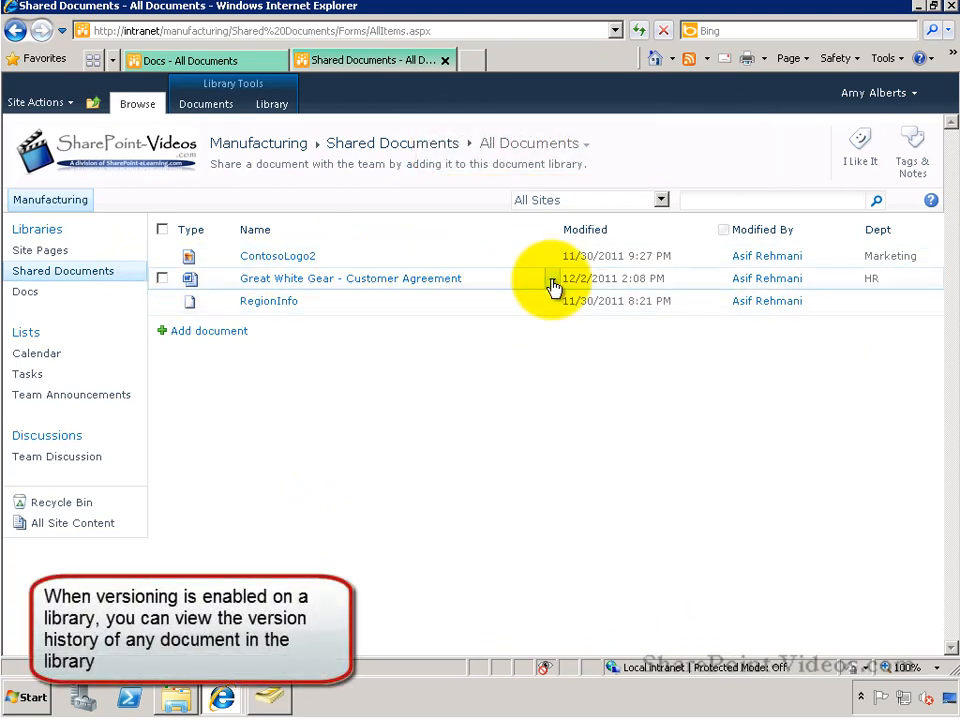
Step: Review the Customer Agreement's versions 1.0–1.2, then open it in Microsoft Word
{"action": "left_click", "coordinate": [552, 278]}
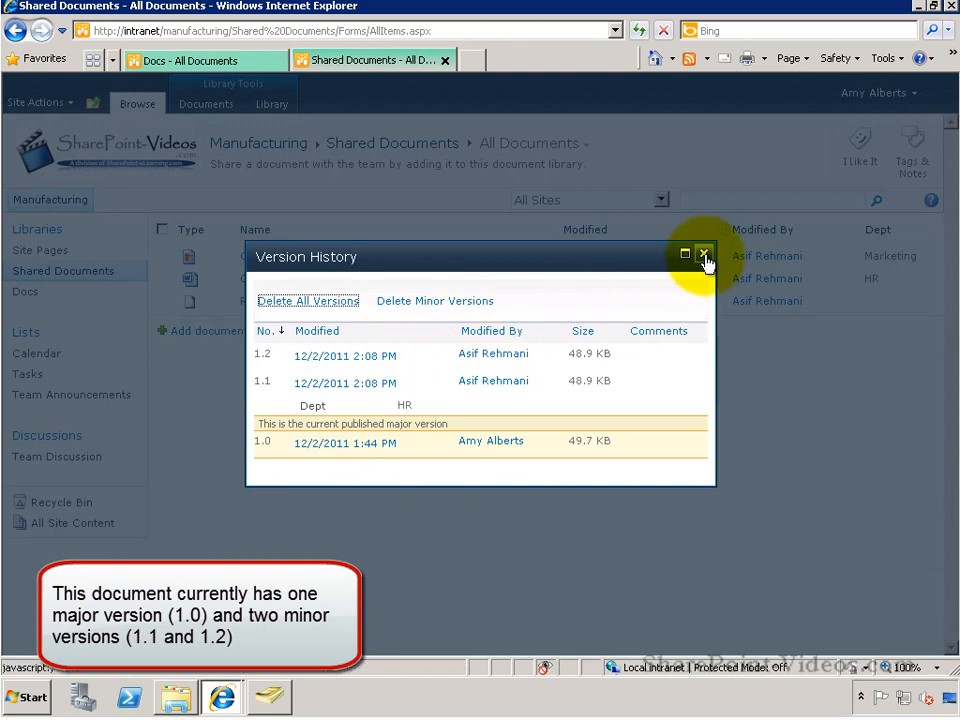
{"action": "left_click", "coordinate": [705, 256]}
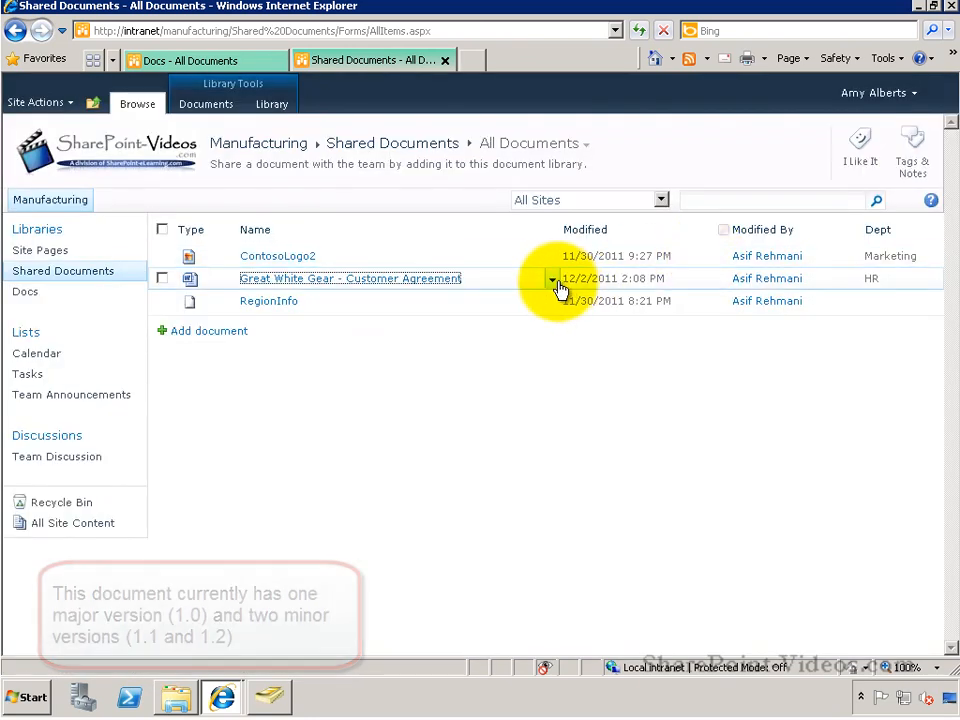
{"action": "left_click", "coordinate": [551, 278]}
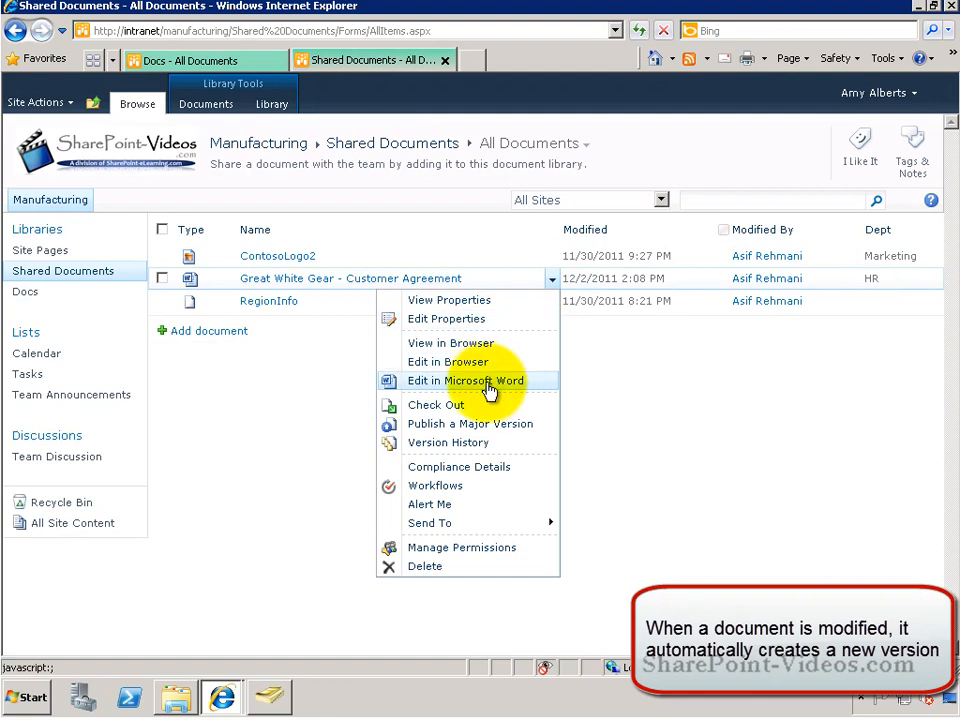
{"action": "left_click", "coordinate": [466, 381]}
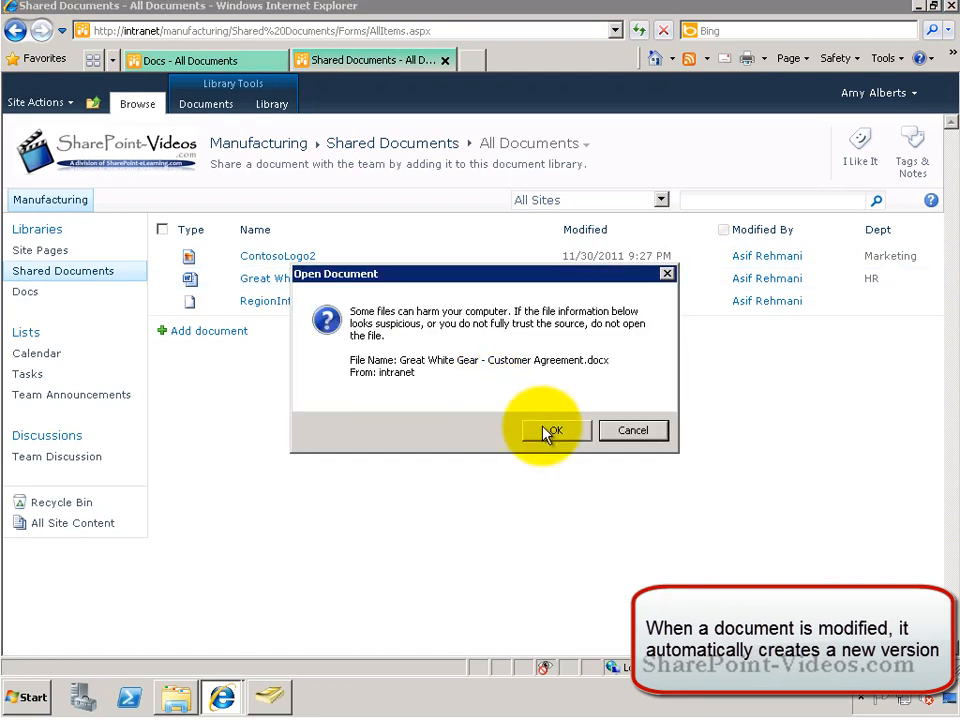
{"action": "left_click", "coordinate": [553, 430]}
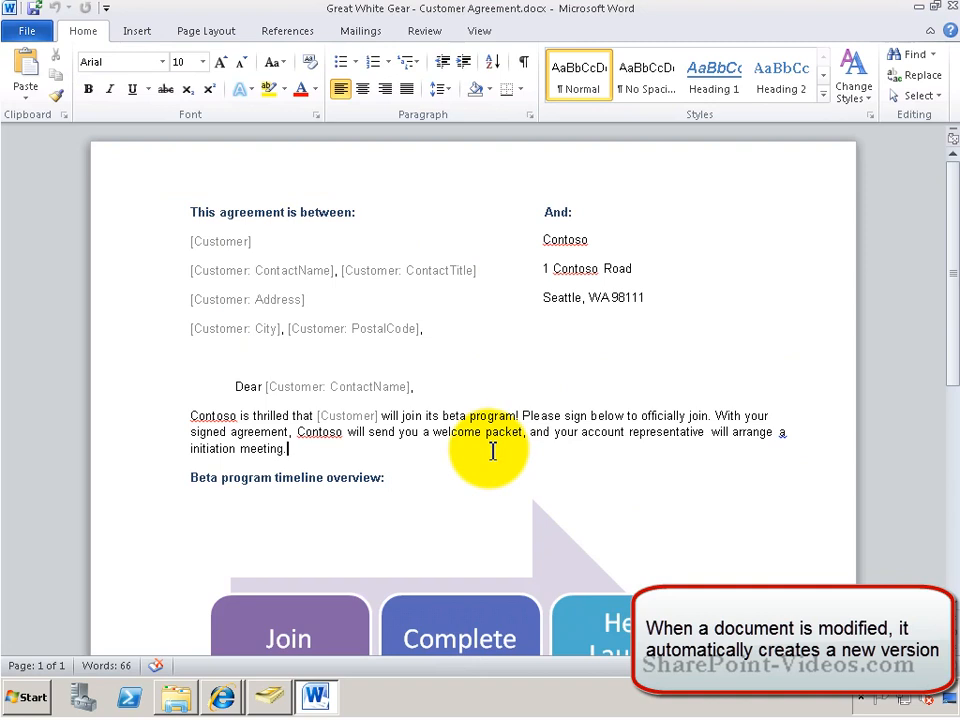
Step: Type 'some changes' into the agreement, save it, and close Word
{"action": "type", "text": "some changes"}
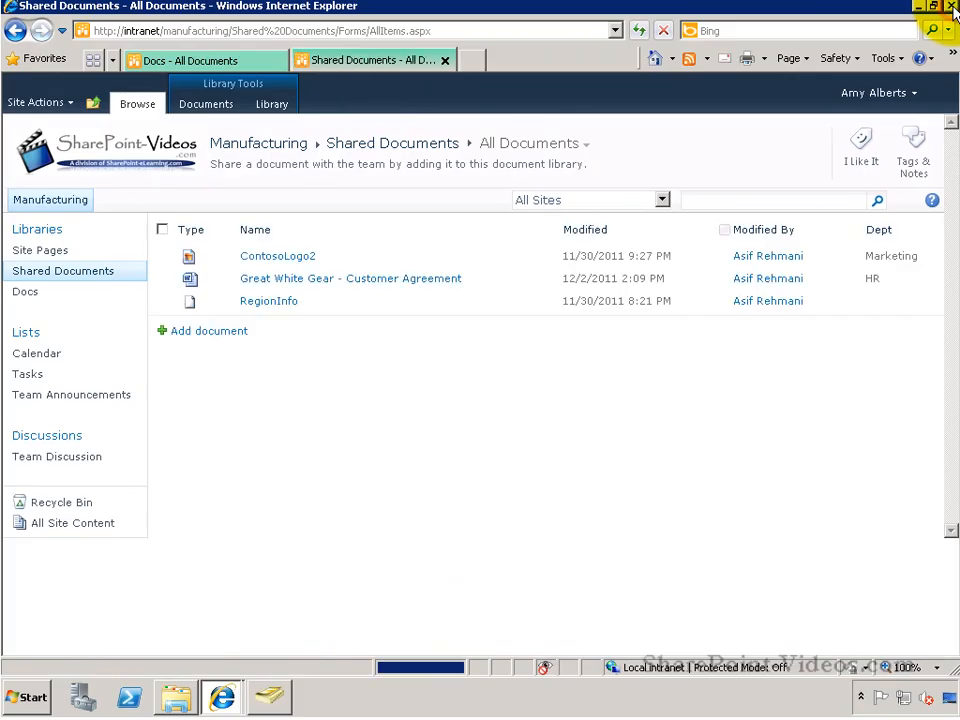
{"action": "mouse_move", "coordinate": [492, 289]}
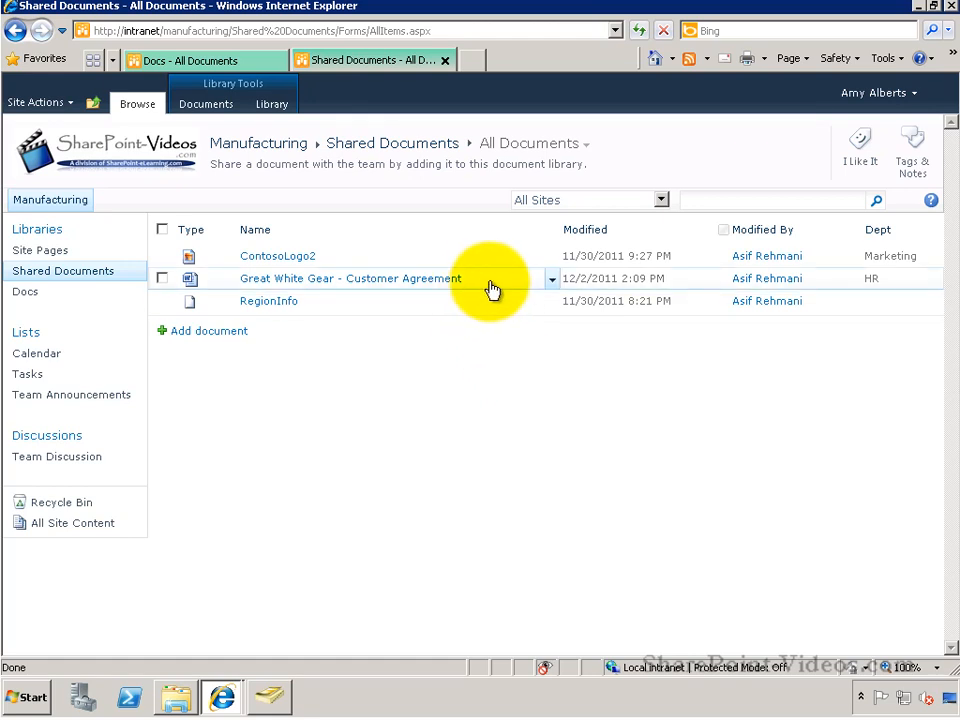
Step: Confirm the agreement is at minor version 1.3 and start Publish a Major Version
{"action": "left_click", "coordinate": [551, 278]}
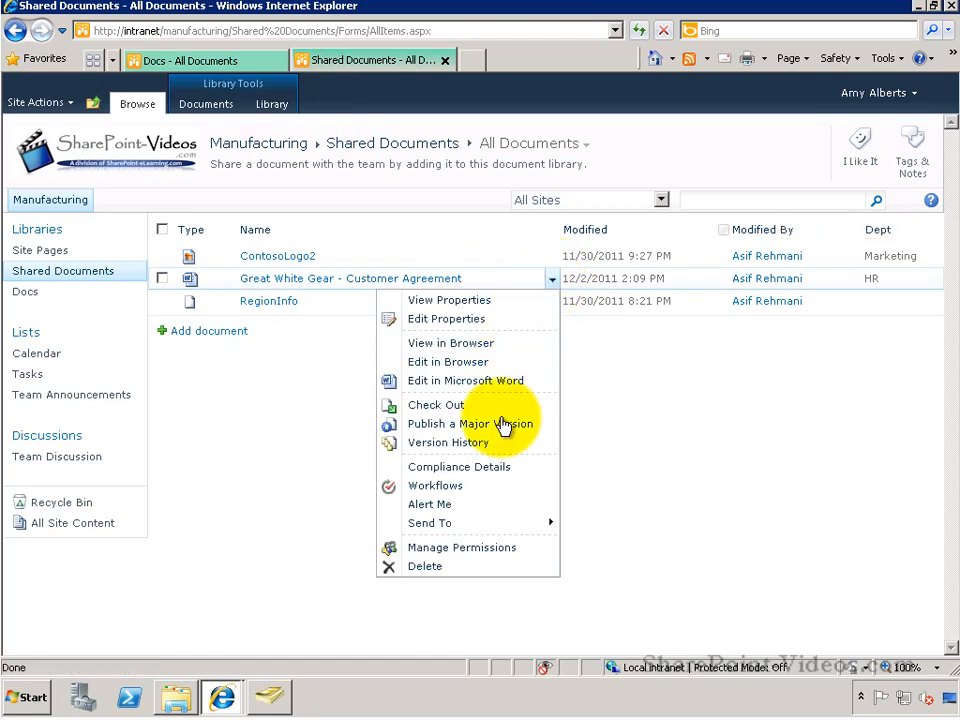
{"action": "left_click", "coordinate": [448, 442]}
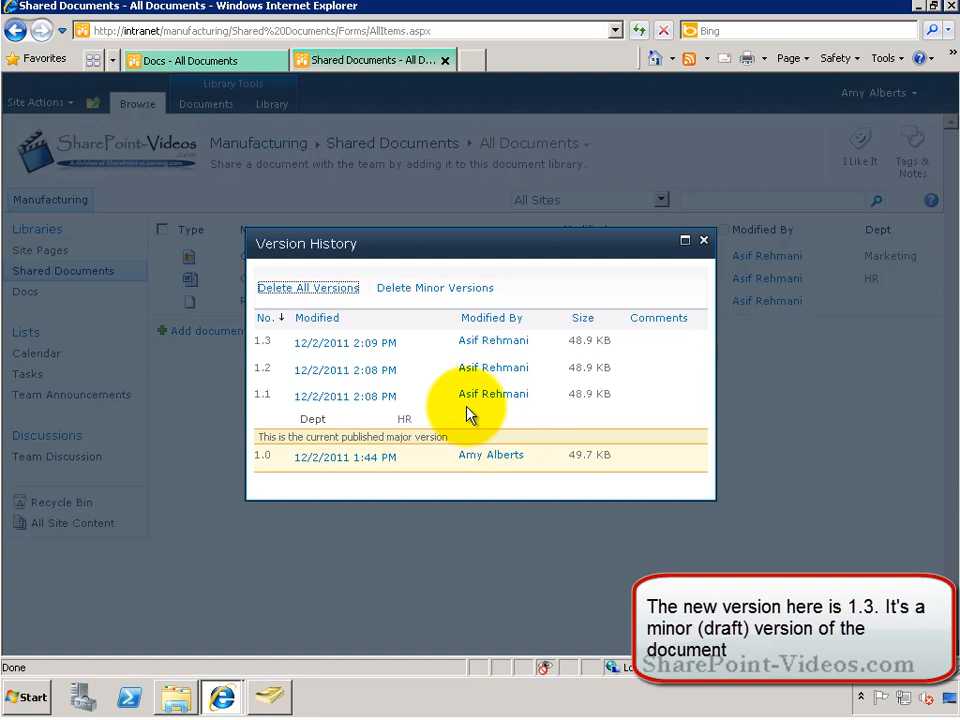
{"action": "mouse_move", "coordinate": [345, 341]}
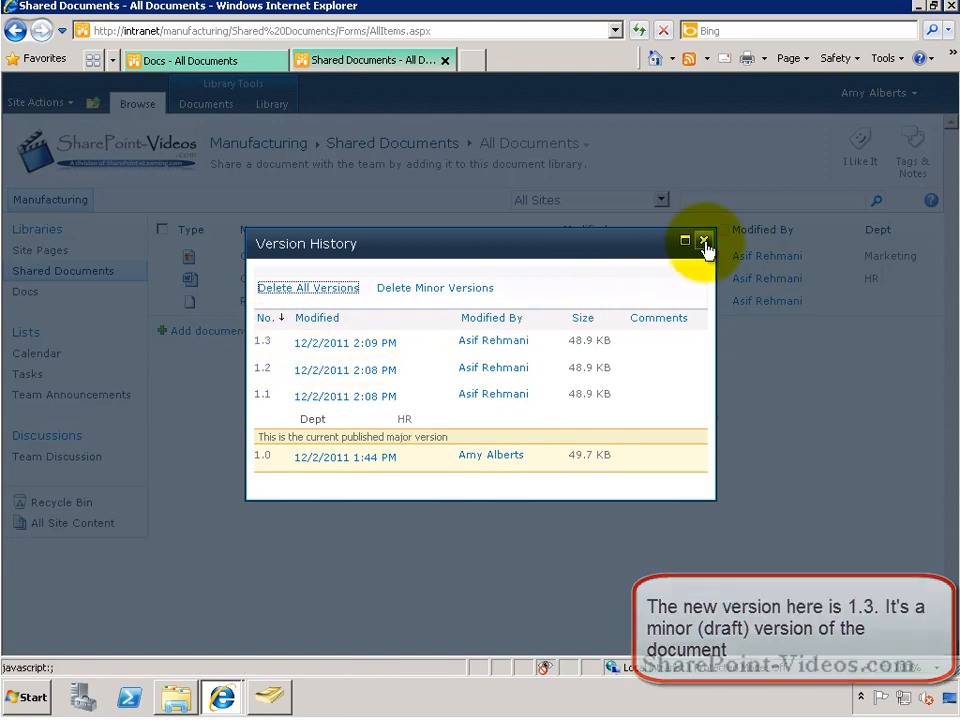
{"action": "left_click", "coordinate": [704, 241]}
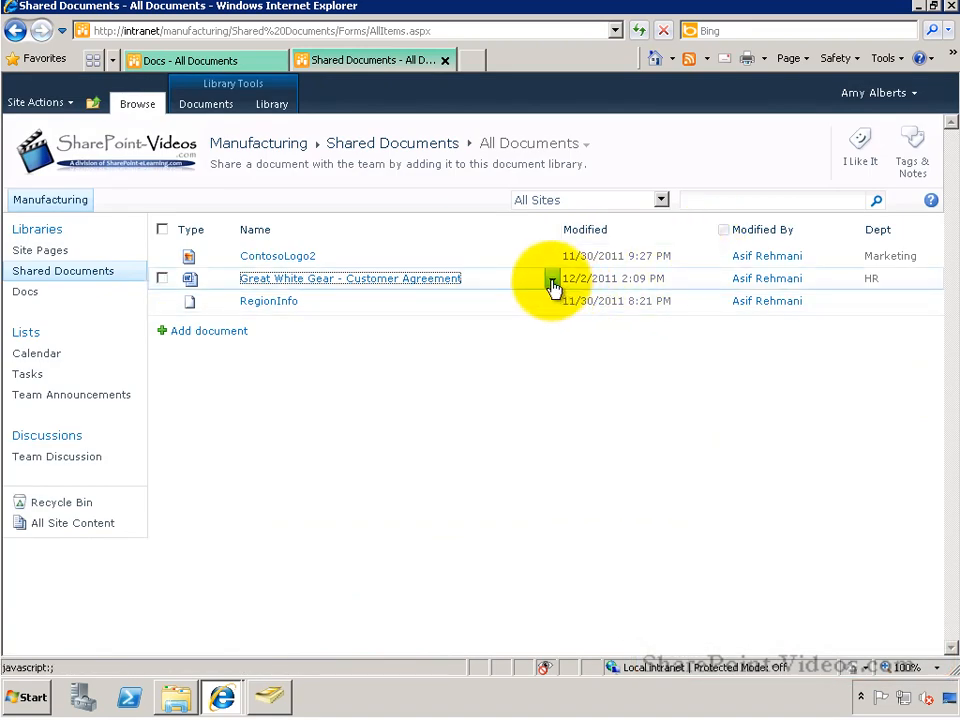
{"action": "left_click", "coordinate": [551, 278]}
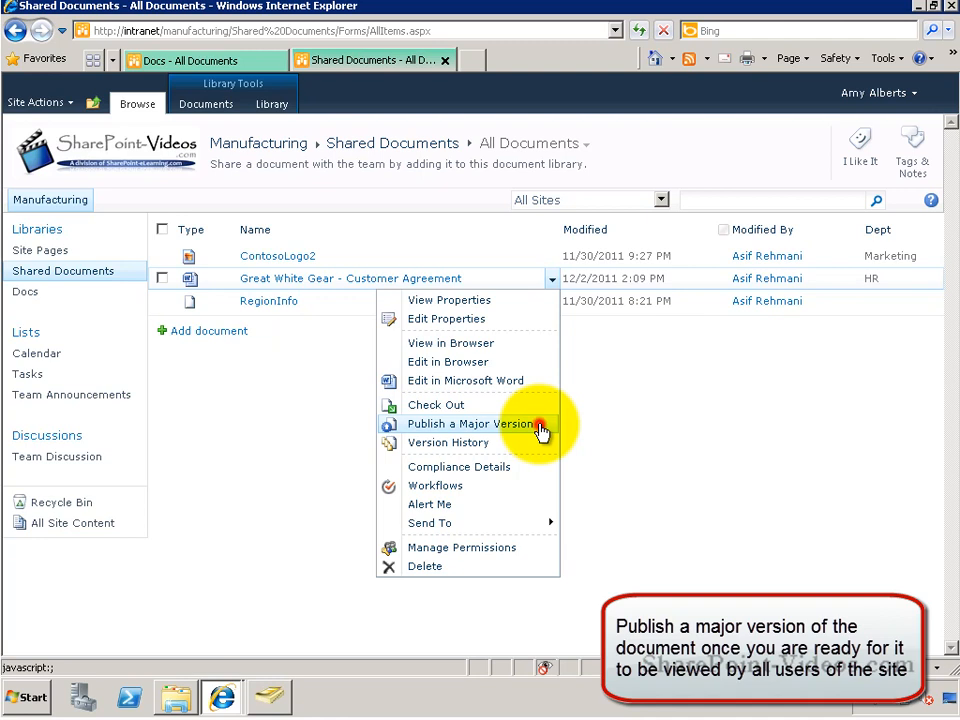
{"action": "left_click", "coordinate": [473, 423]}
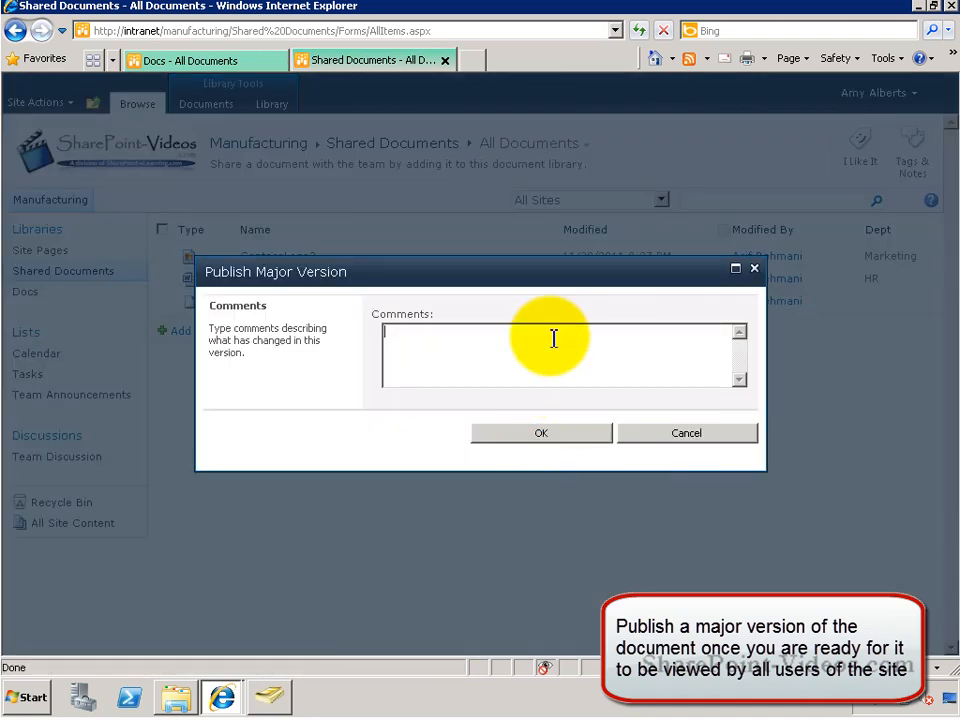
Step: Publish with comment 'New version with changes to our poilcy' and check version 2.0 in history
{"action": "type", "text": "New"}
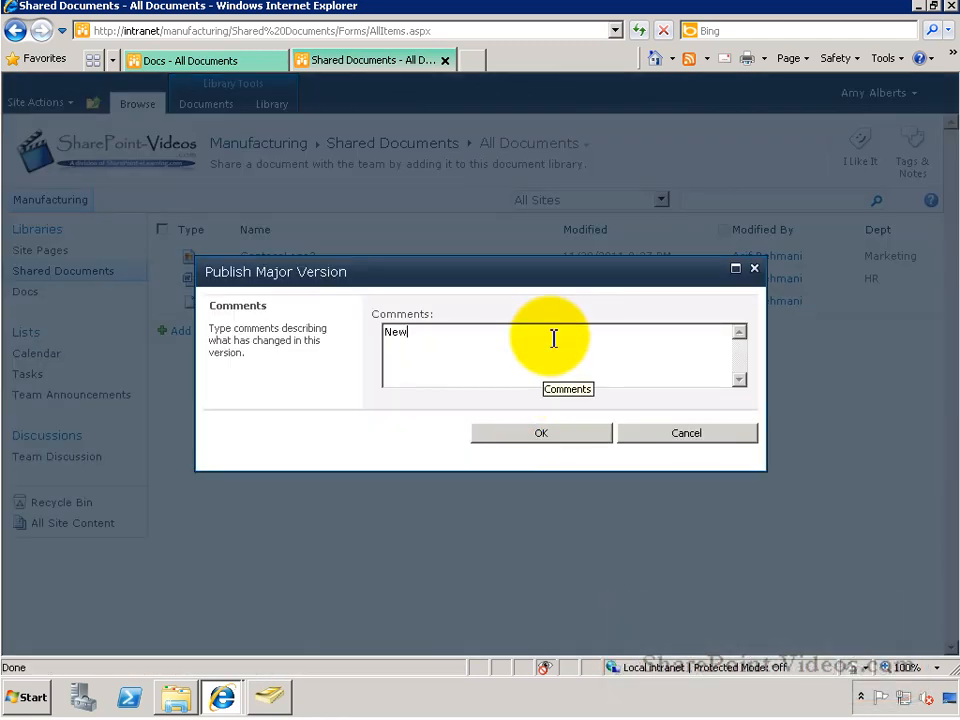
{"action": "type", "text": "version"}
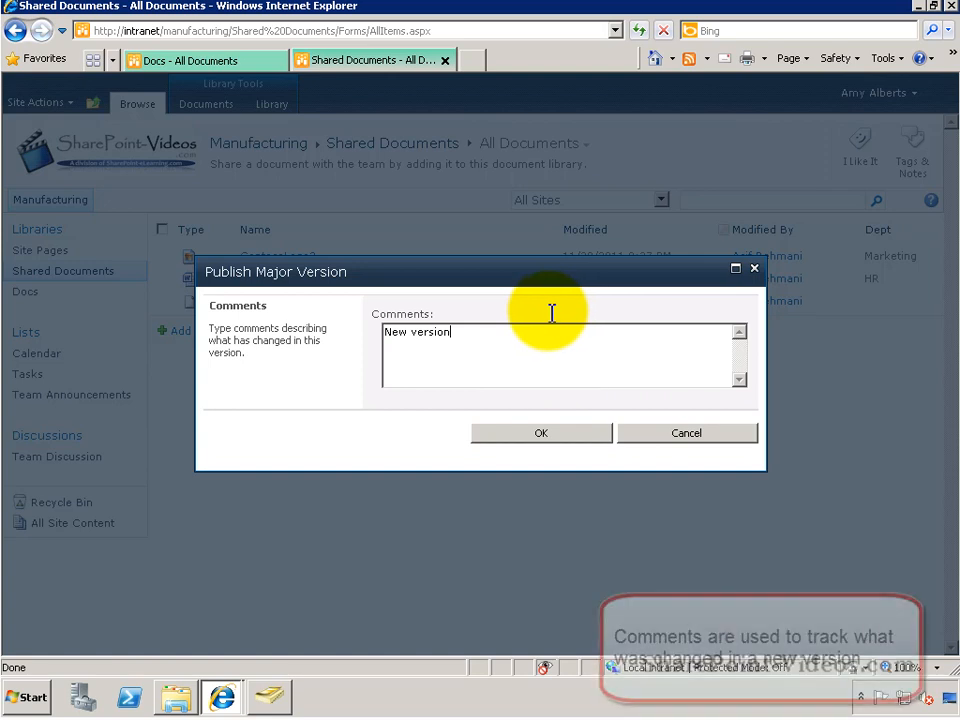
{"action": "type", "text": "with changes to"}
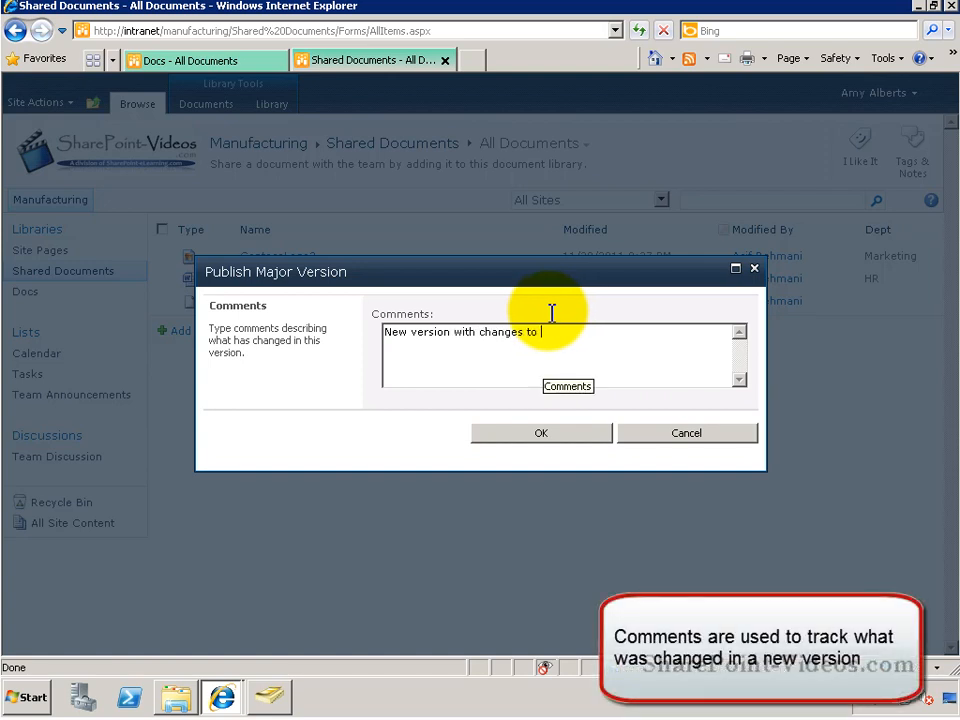
{"action": "type", "text": "our poilcy"}
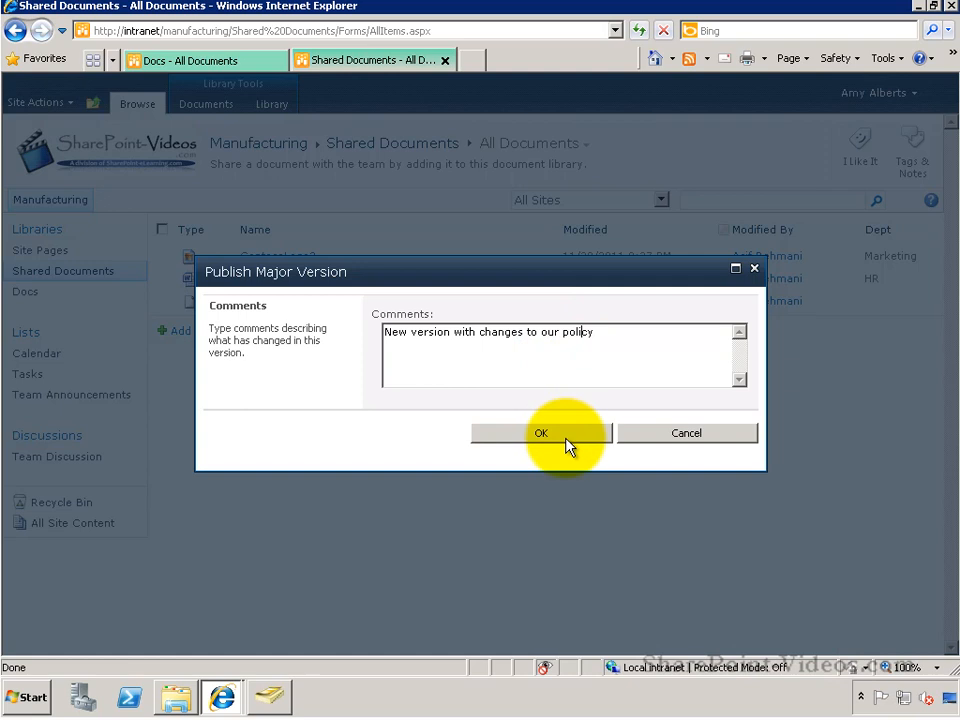
{"action": "left_click", "coordinate": [540, 432]}
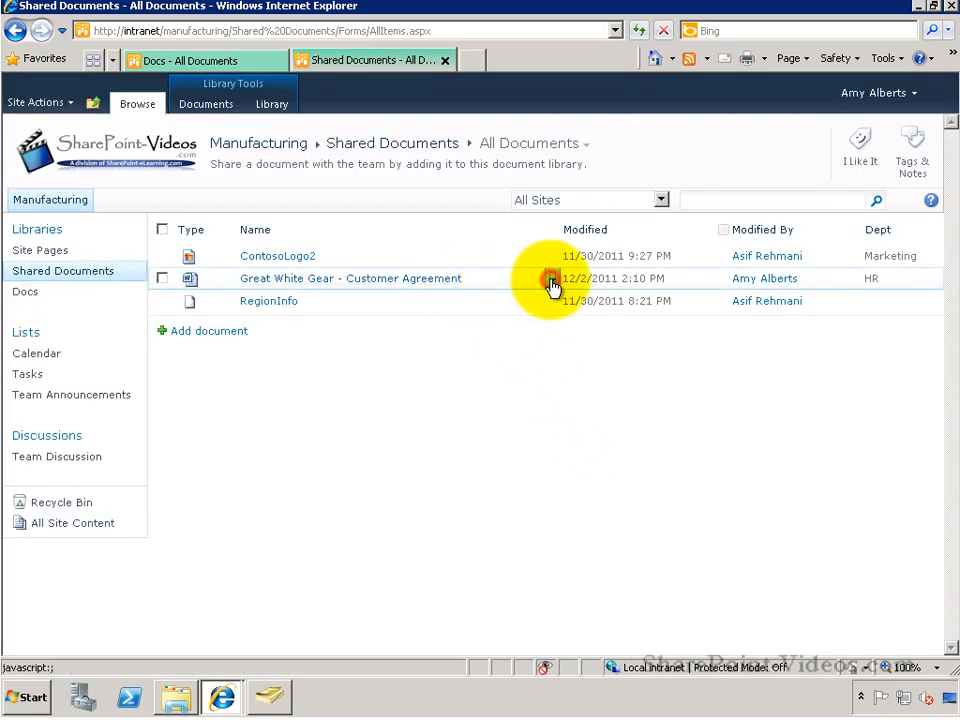
{"action": "left_click", "coordinate": [551, 281]}
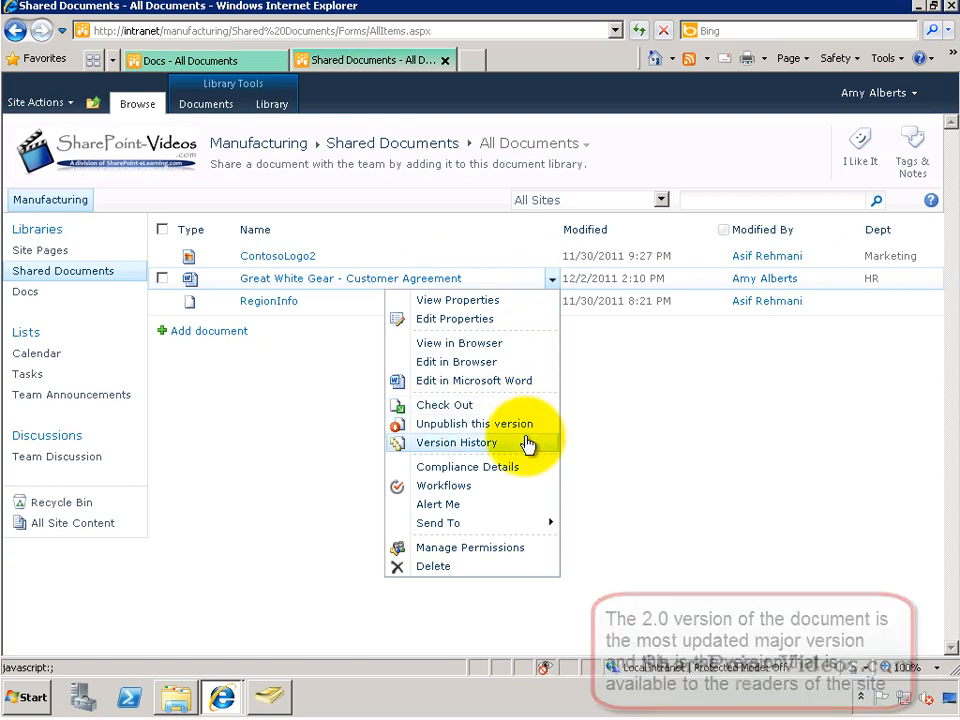
{"action": "left_click", "coordinate": [457, 442]}
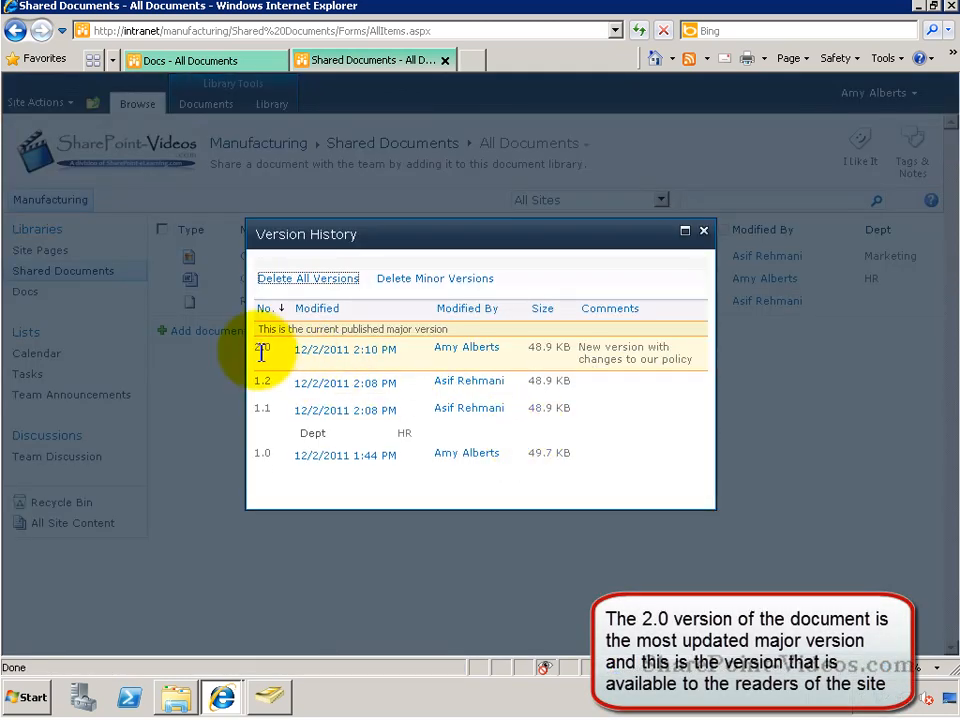